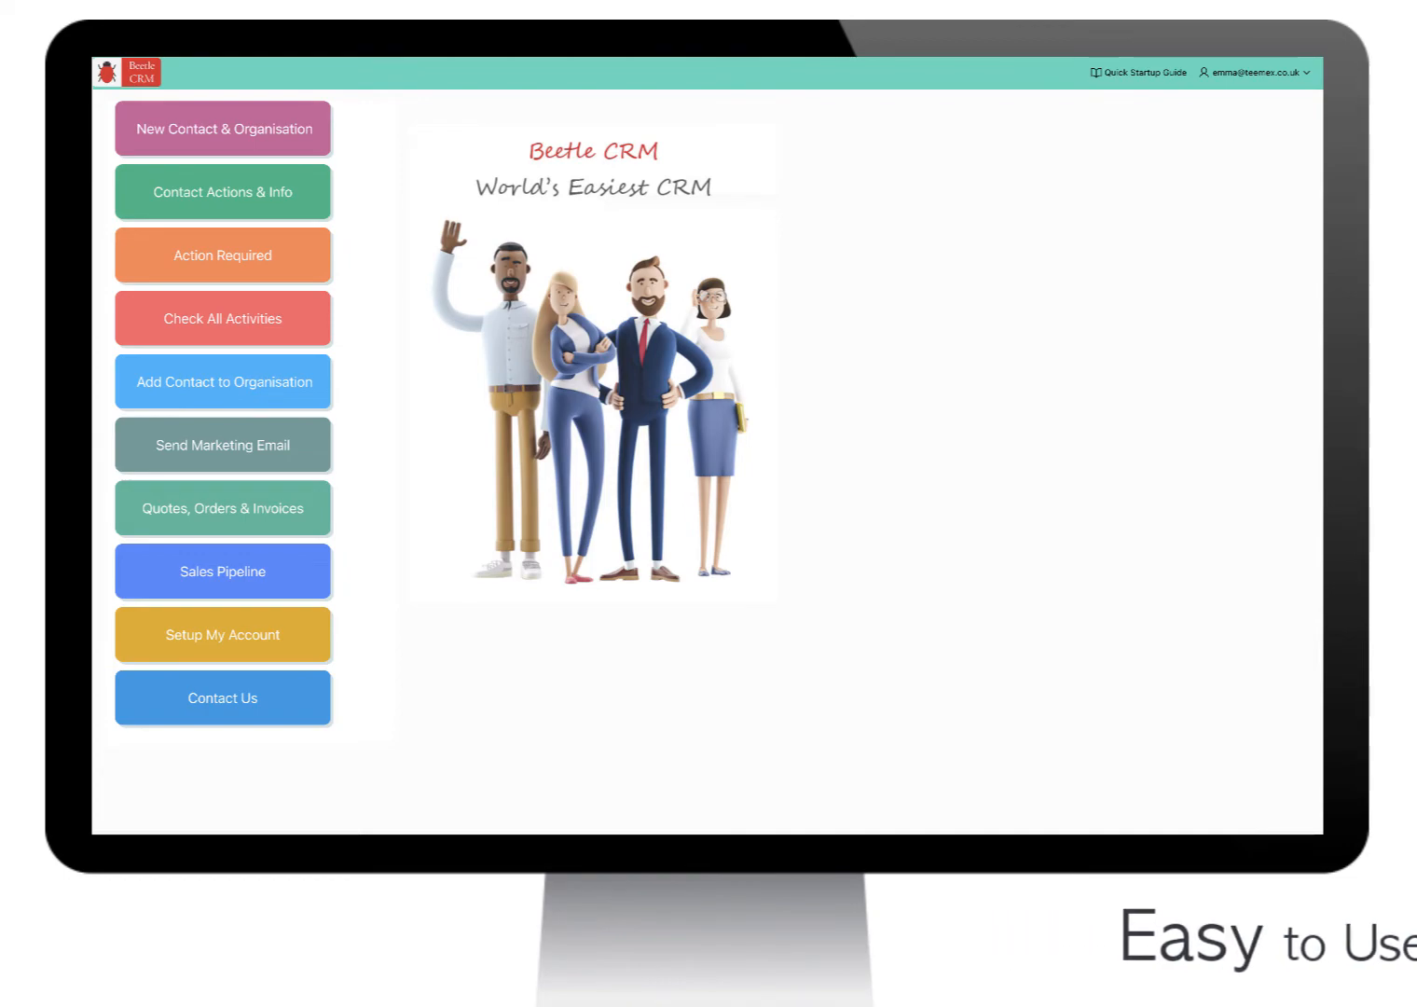
click(222, 128)
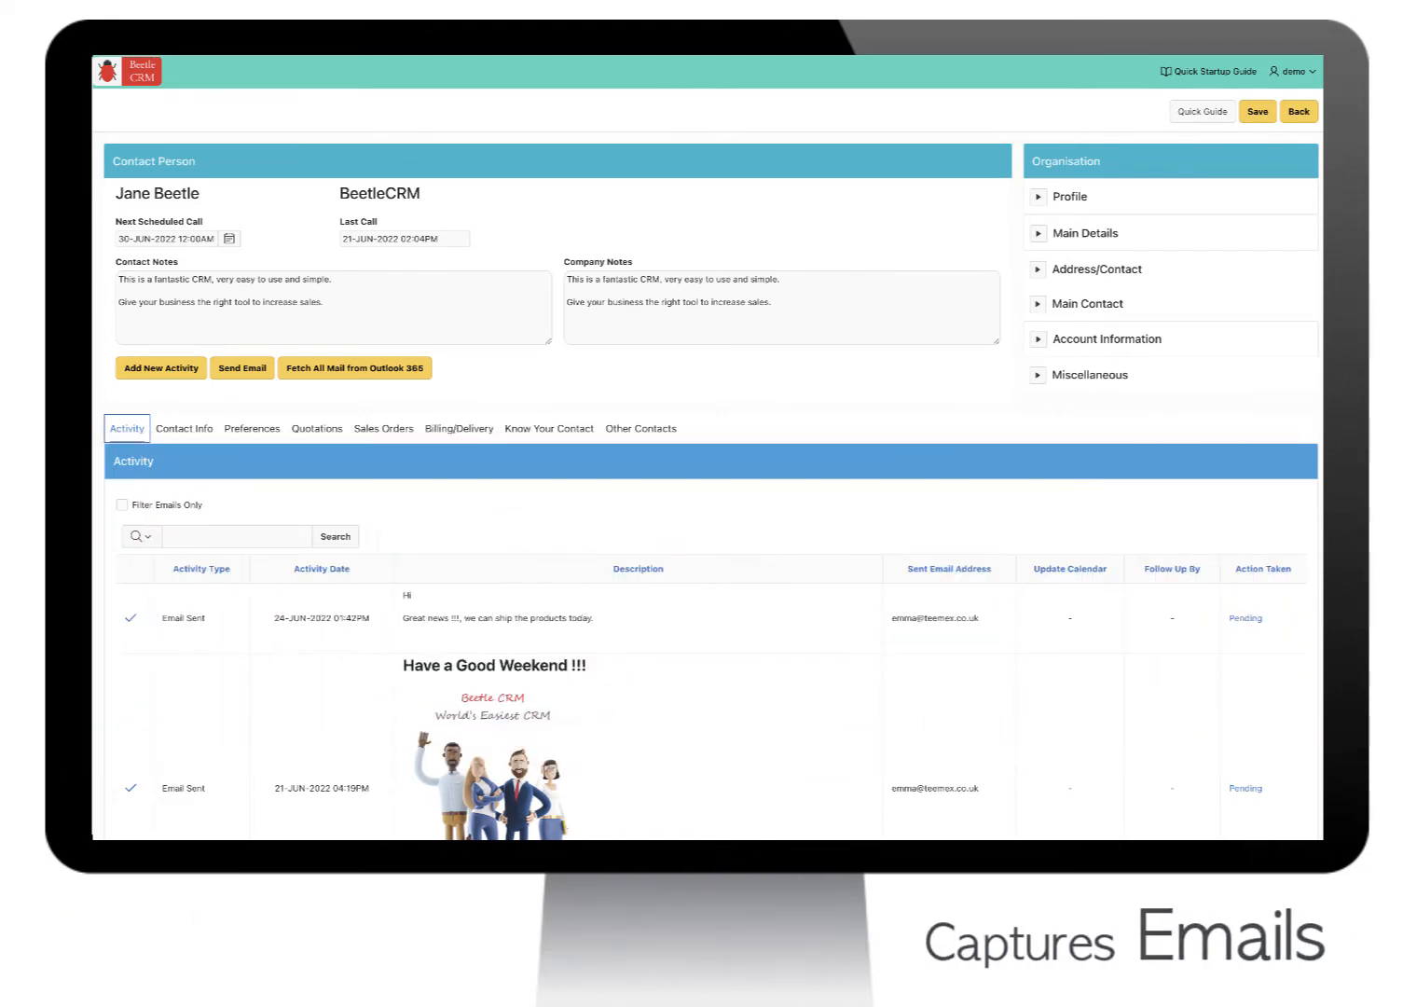
click(241, 367)
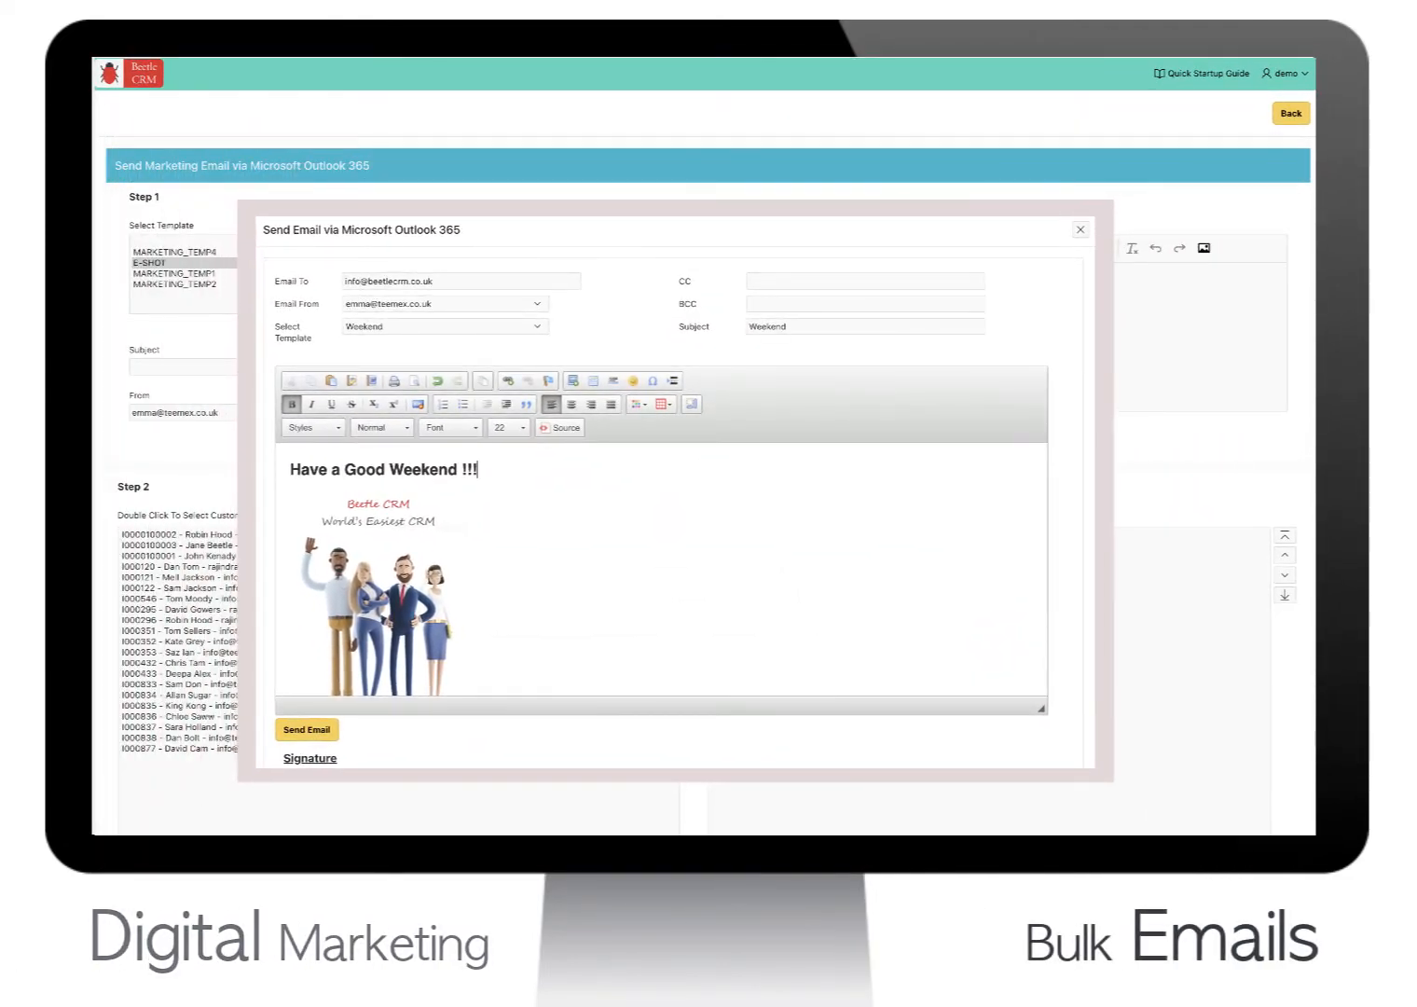
Close the marketing email and show the Quick Startup Guide over the dashboard.
click(1080, 230)
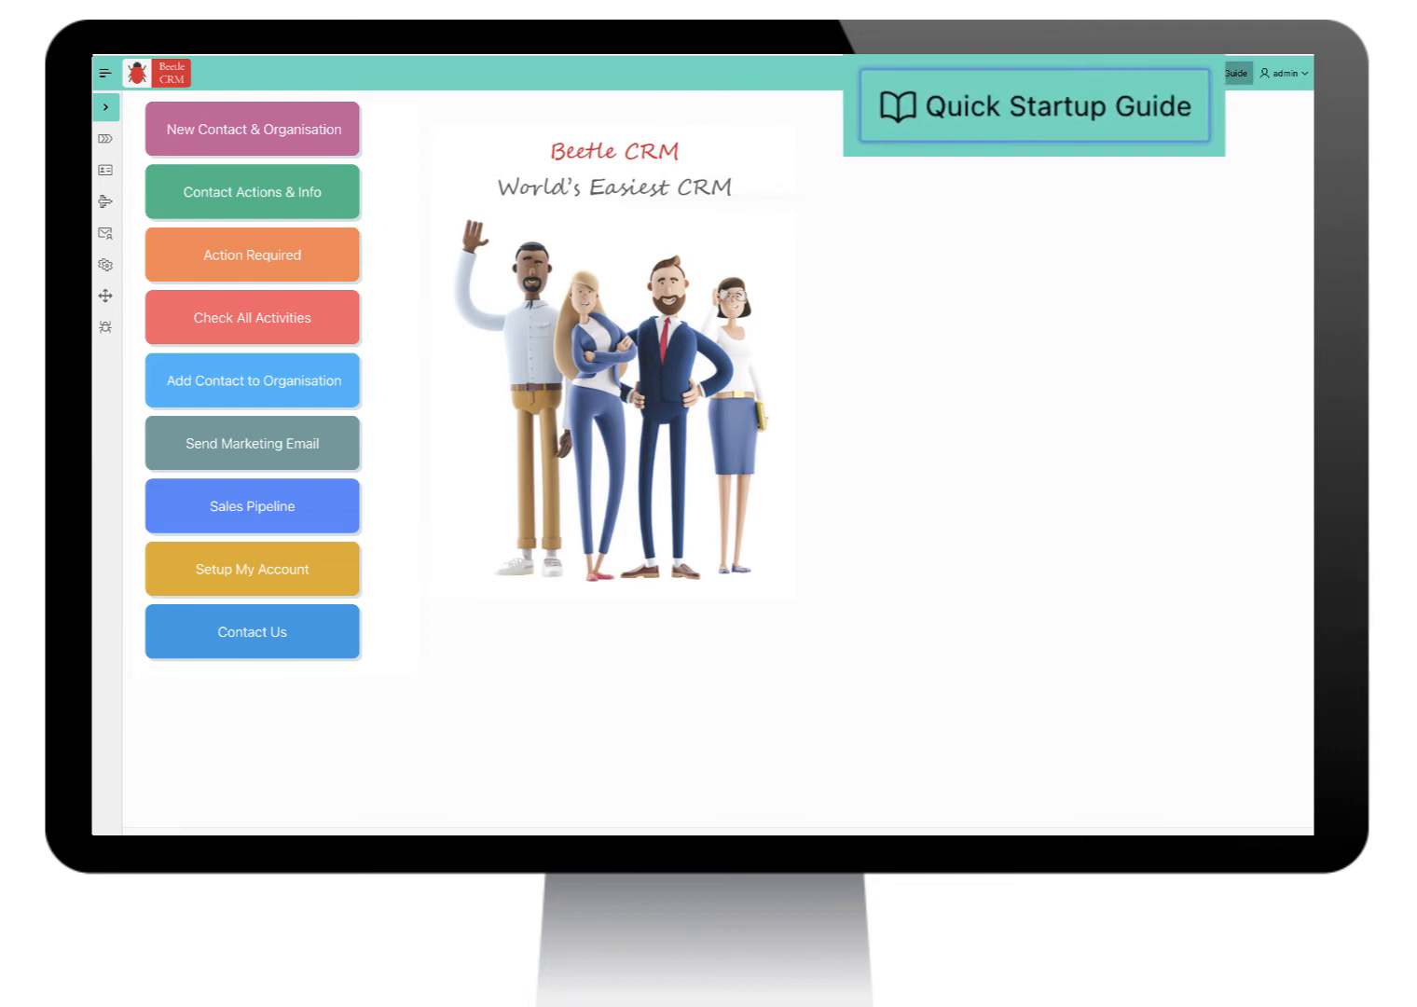
click(1033, 105)
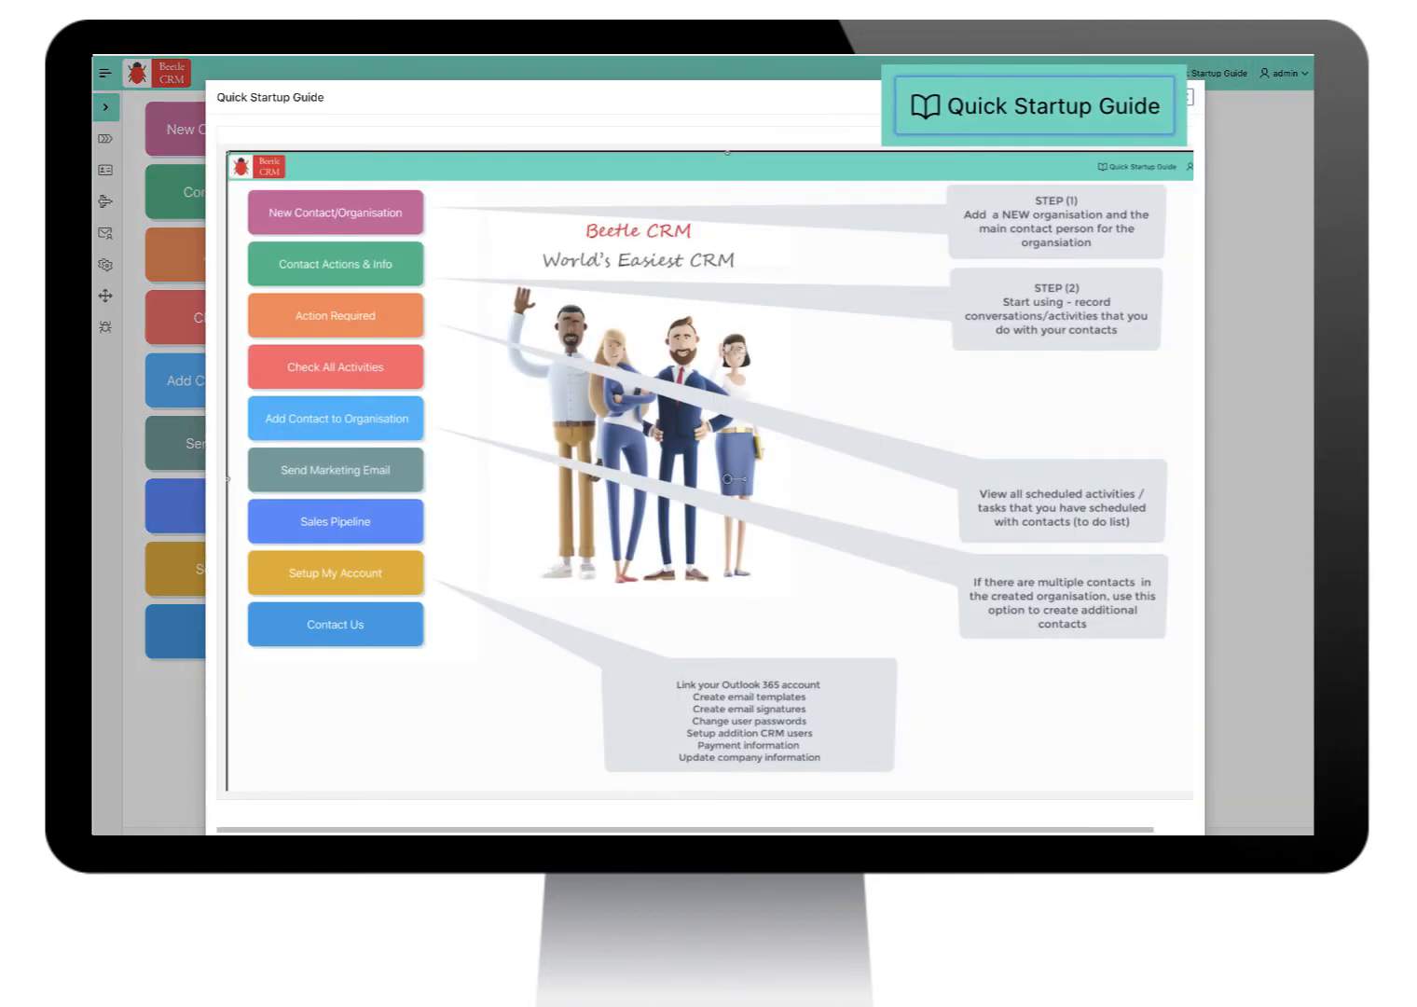